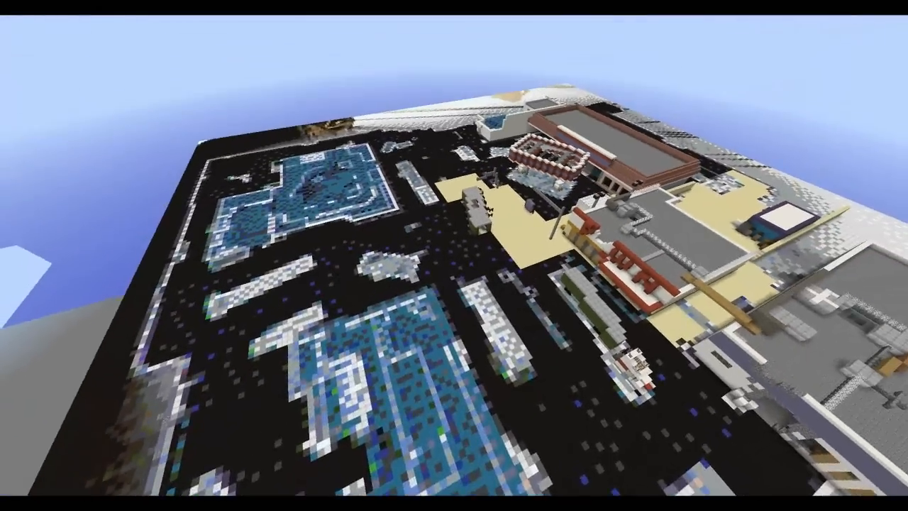
pyautogui.moveTo(454, 255)
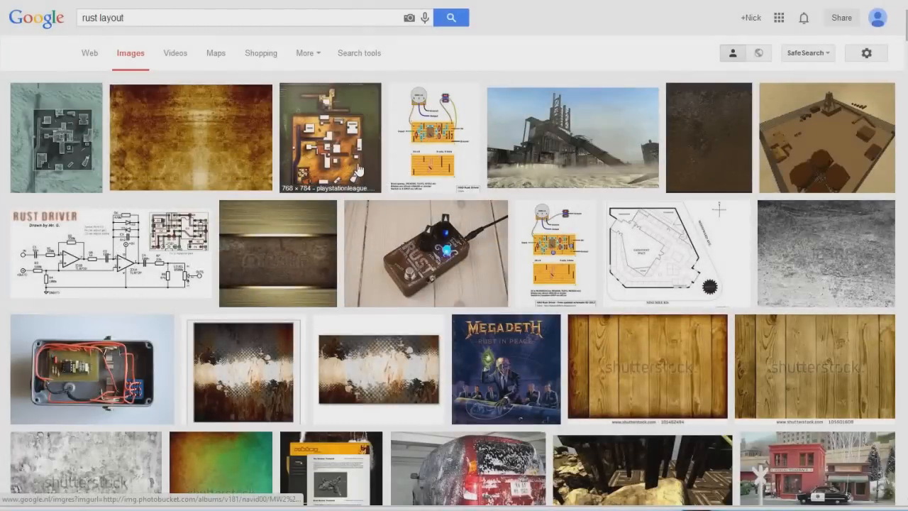
pyautogui.moveTo(102, 133)
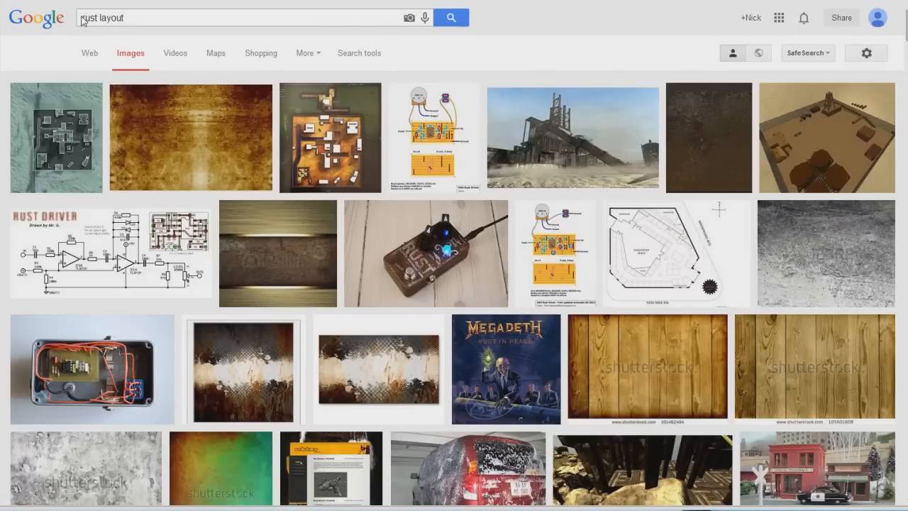
pyautogui.moveTo(680, 173)
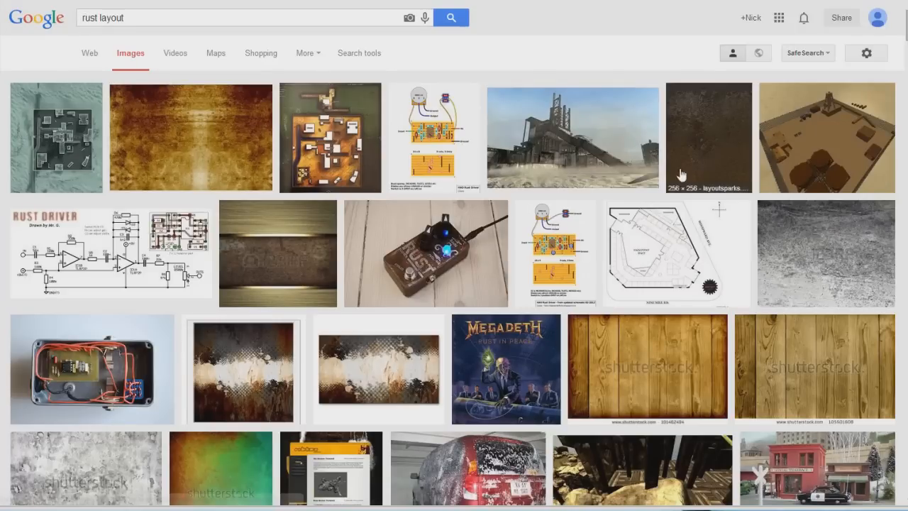
pyautogui.moveTo(63, 142)
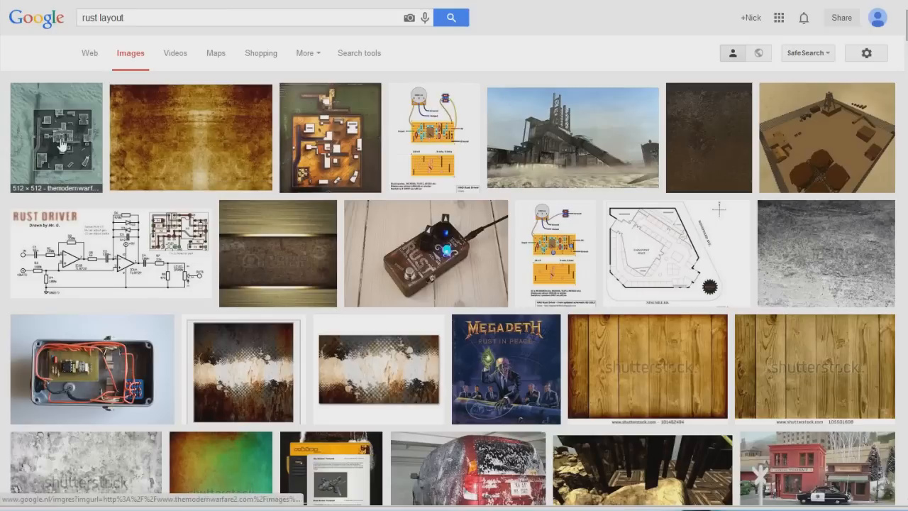
pyautogui.moveTo(84, 145)
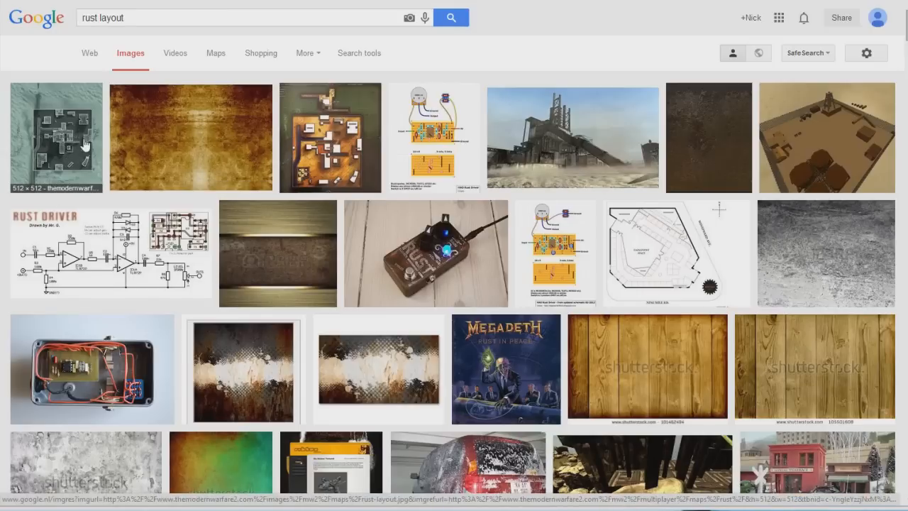
# - Save the first Rust map layout image result to the computer
pyautogui.click(55, 136)
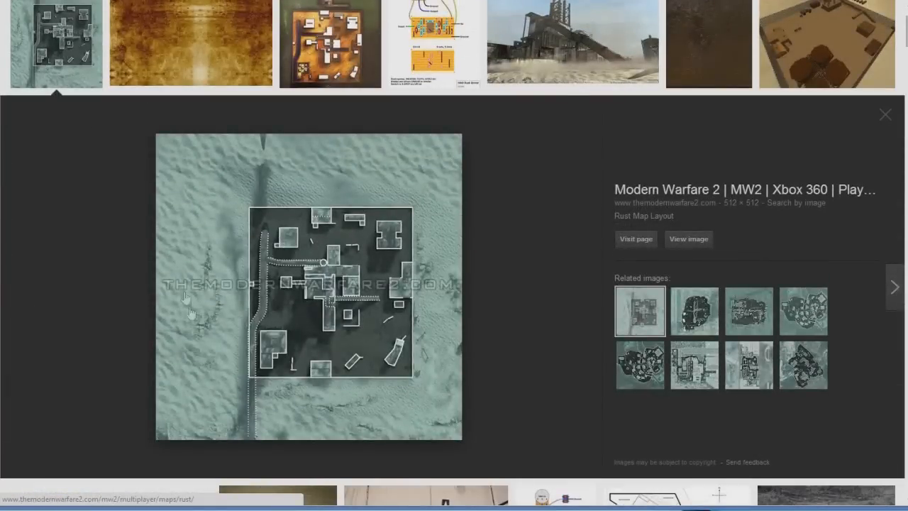
pyautogui.moveTo(400, 234)
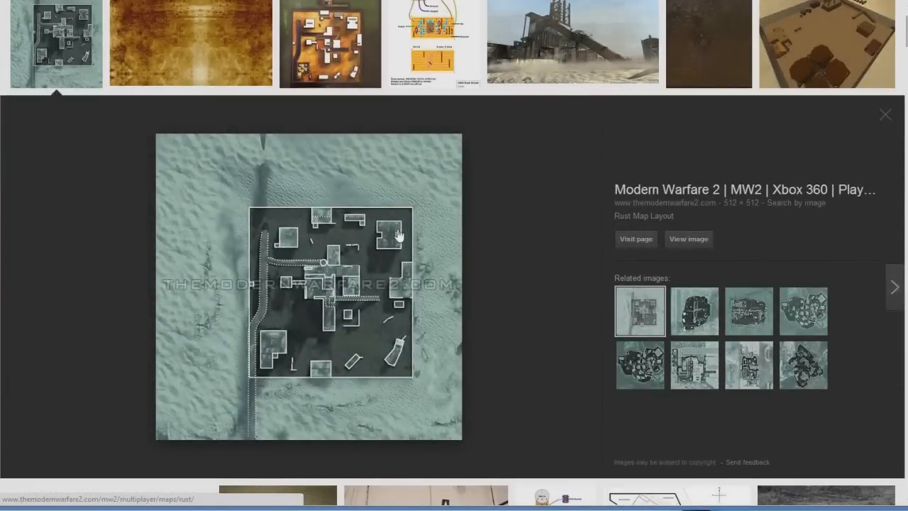
pyautogui.moveTo(431, 315)
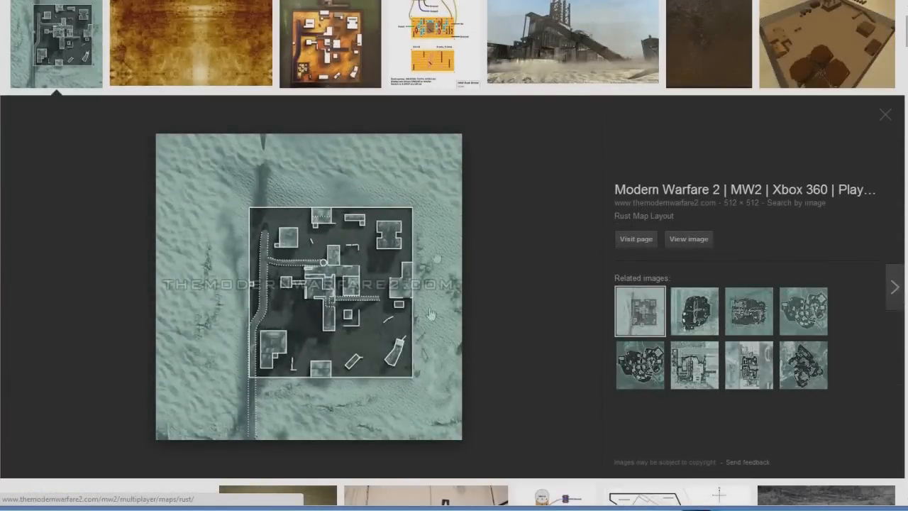
pyautogui.moveTo(418, 210)
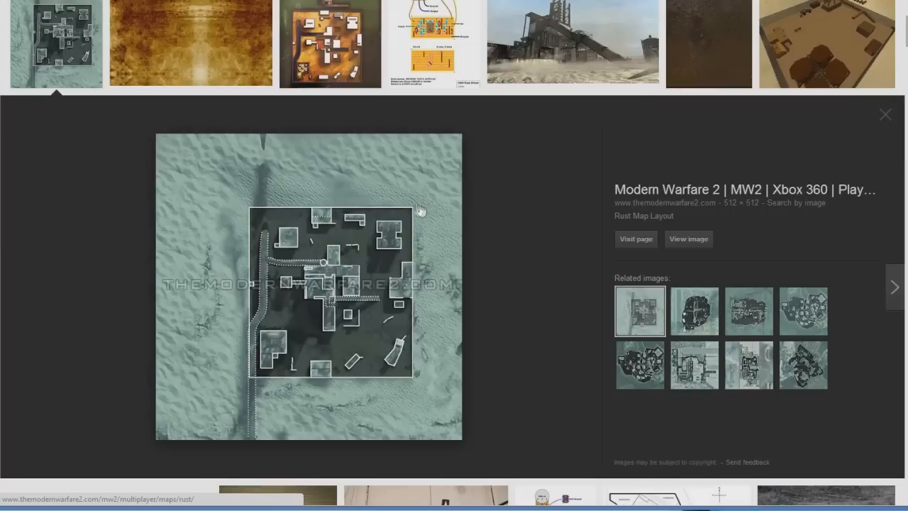
pyautogui.moveTo(414, 216)
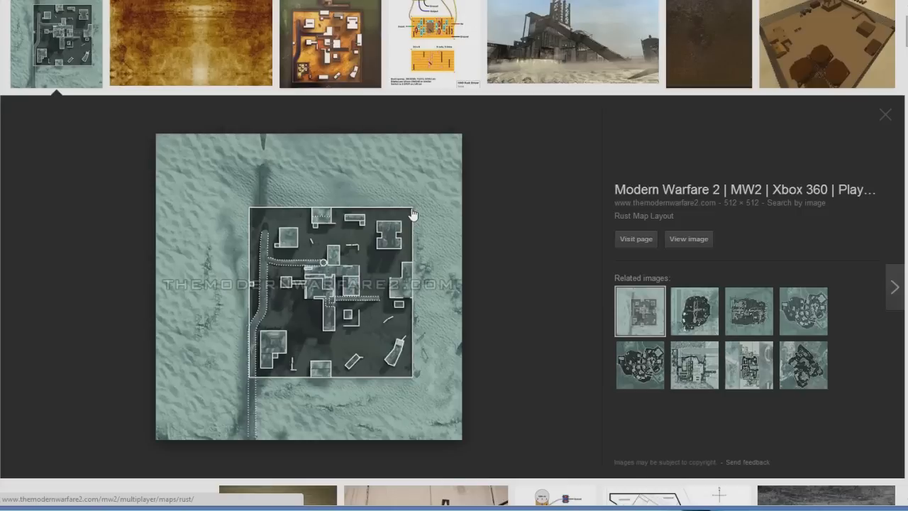
pyautogui.moveTo(411, 303)
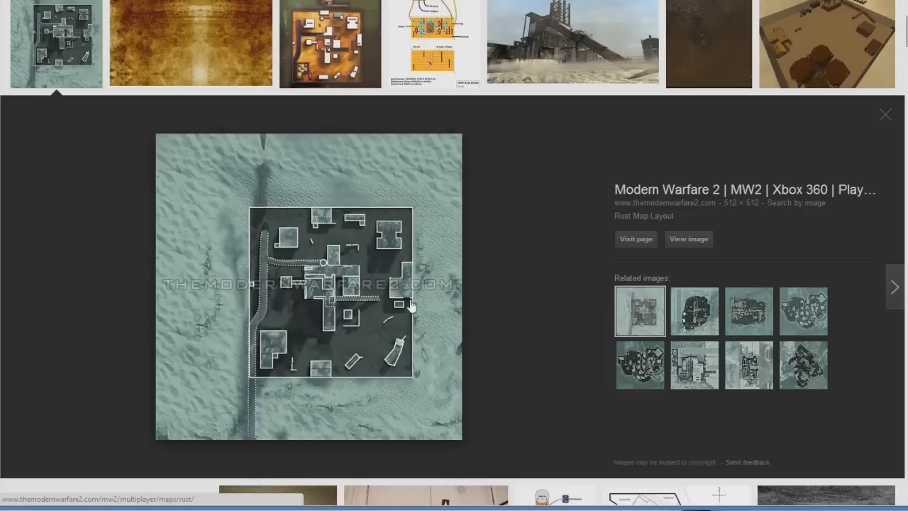
pyautogui.moveTo(441, 266)
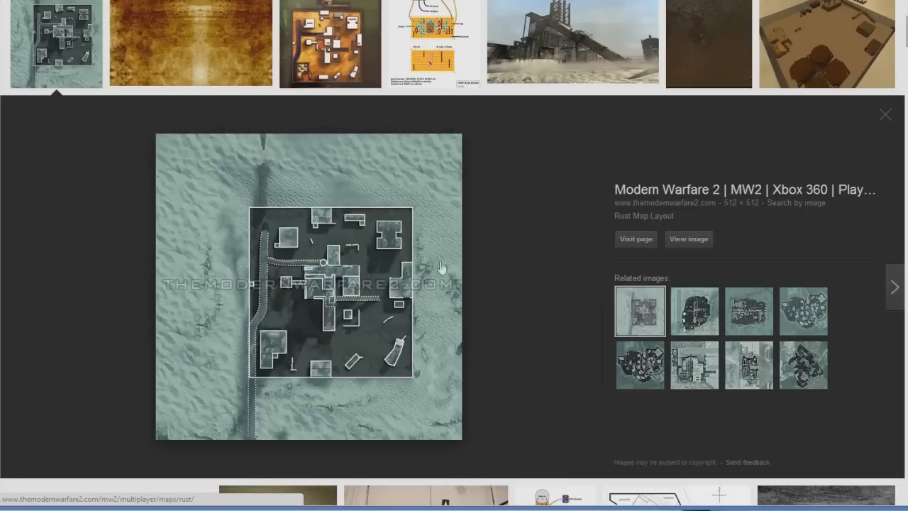
pyautogui.rightClick(329, 284)
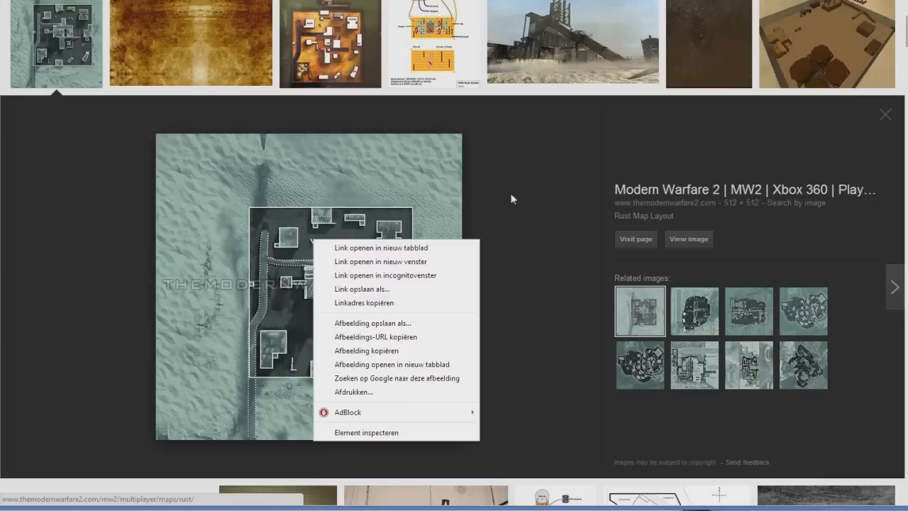
pyautogui.click(395, 244)
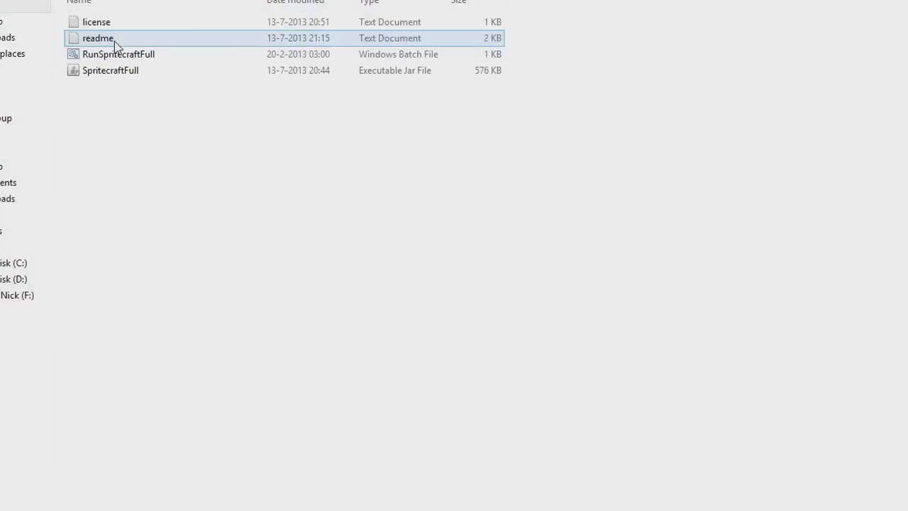
# - Launch SpritecraftFull from the Spritecraft folder
pyautogui.click(110, 69)
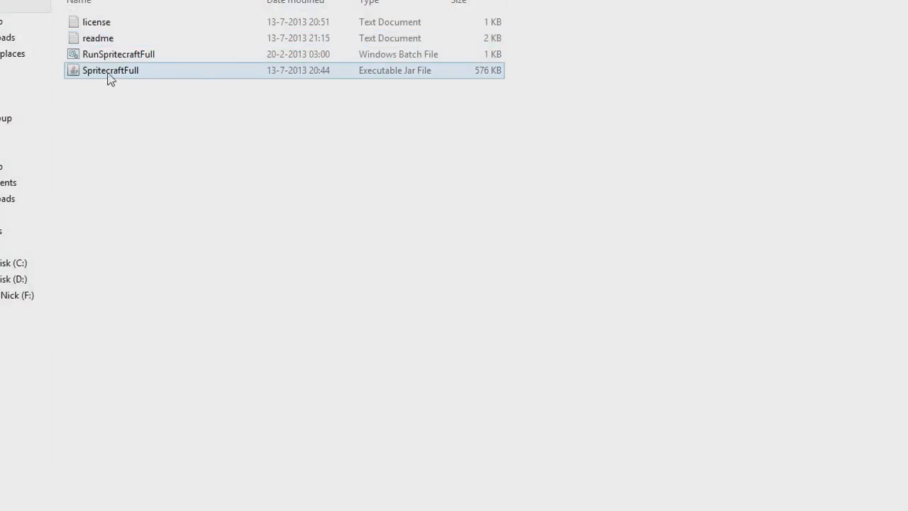
pyautogui.doubleClick(111, 71)
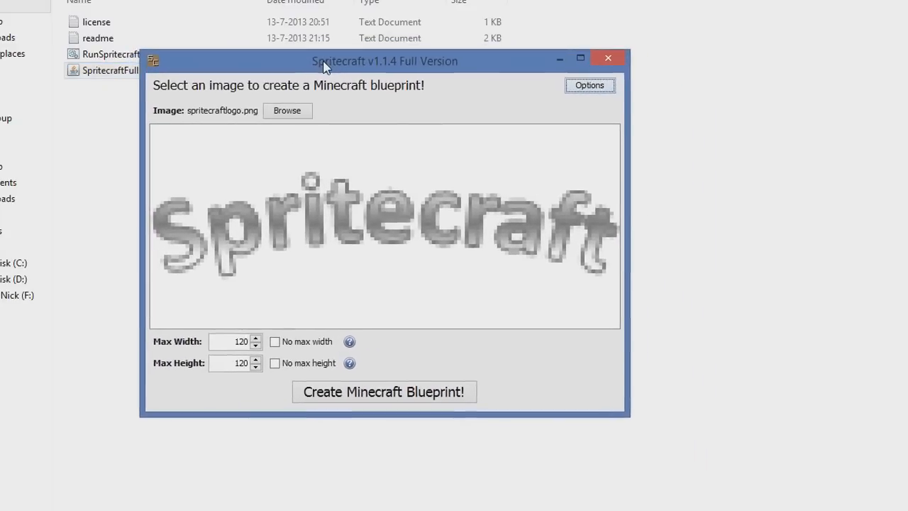
pyautogui.moveTo(380, 304)
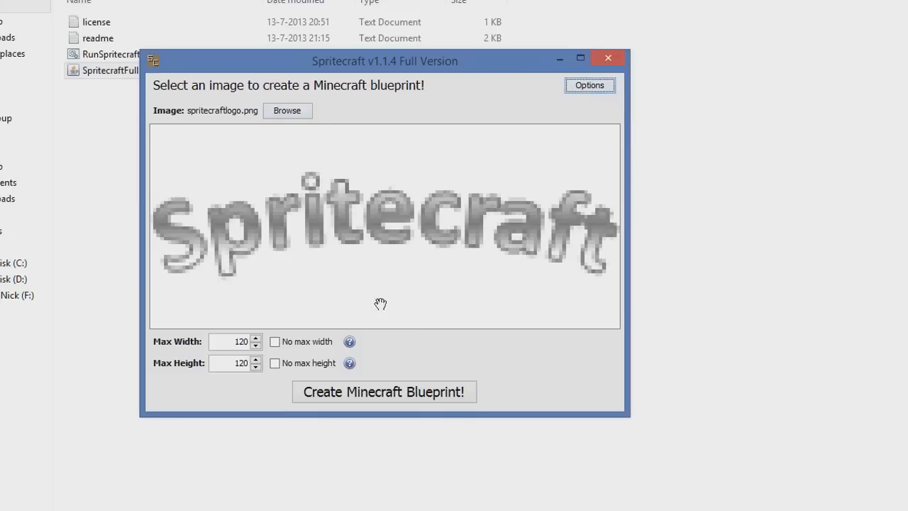
pyautogui.moveTo(593, 105)
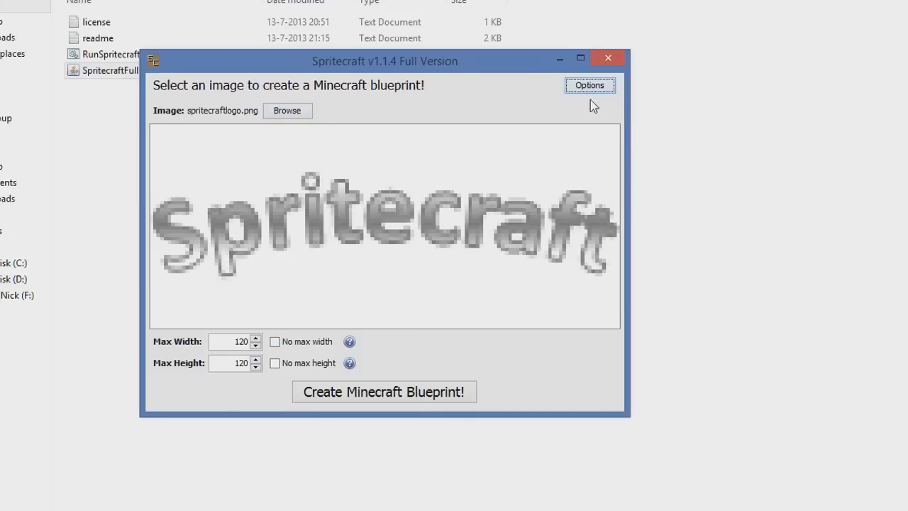
pyautogui.click(590, 85)
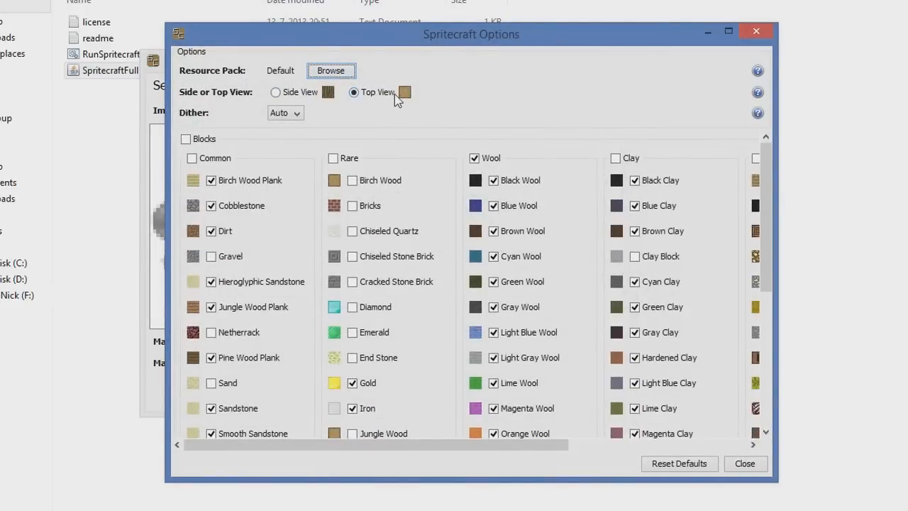
pyautogui.moveTo(276, 92)
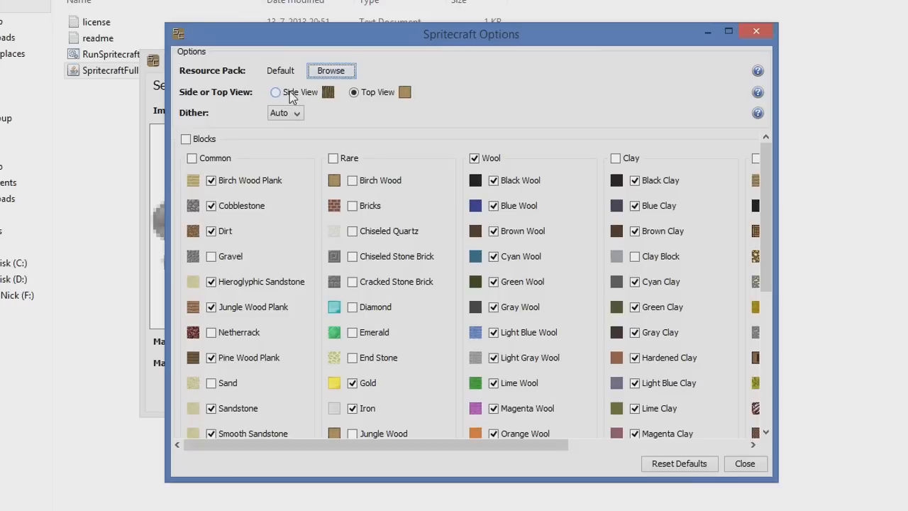
pyautogui.moveTo(315, 102)
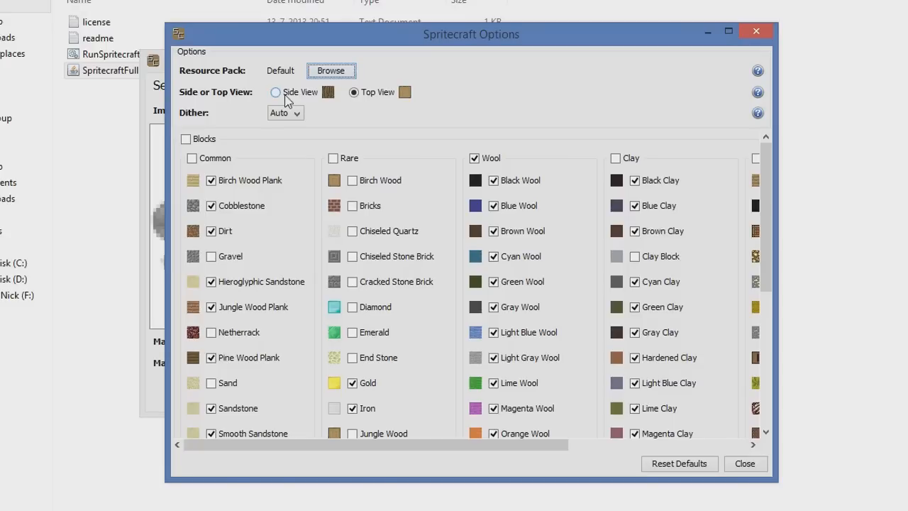
pyautogui.click(354, 93)
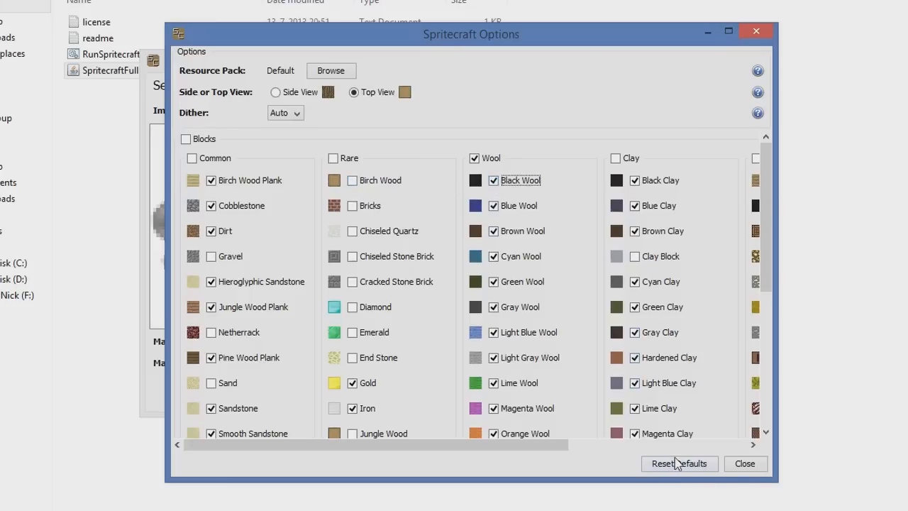
pyautogui.click(744, 462)
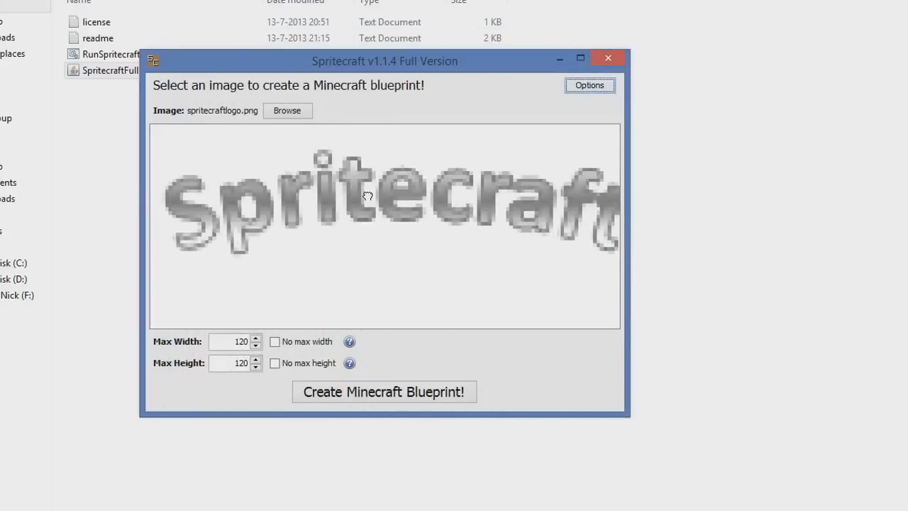
# - Load the saved rust-layout image as the source image
pyautogui.click(287, 111)
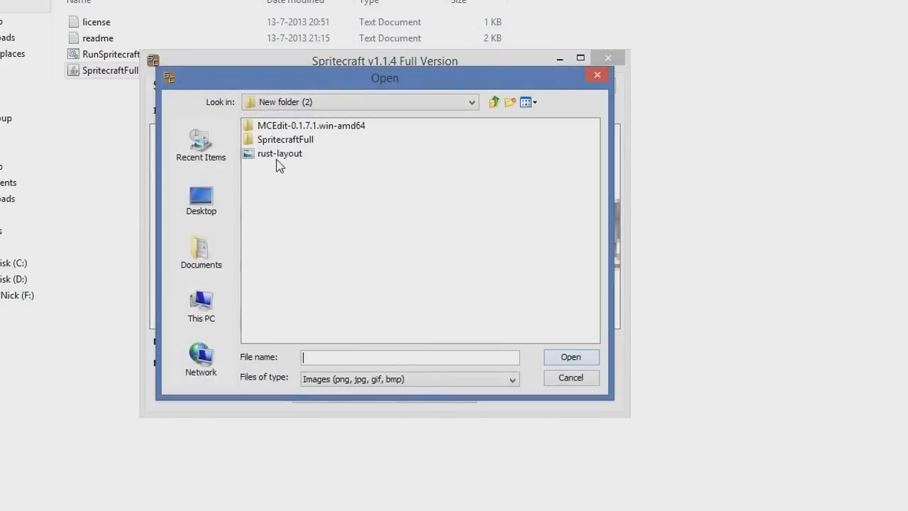
pyautogui.click(280, 153)
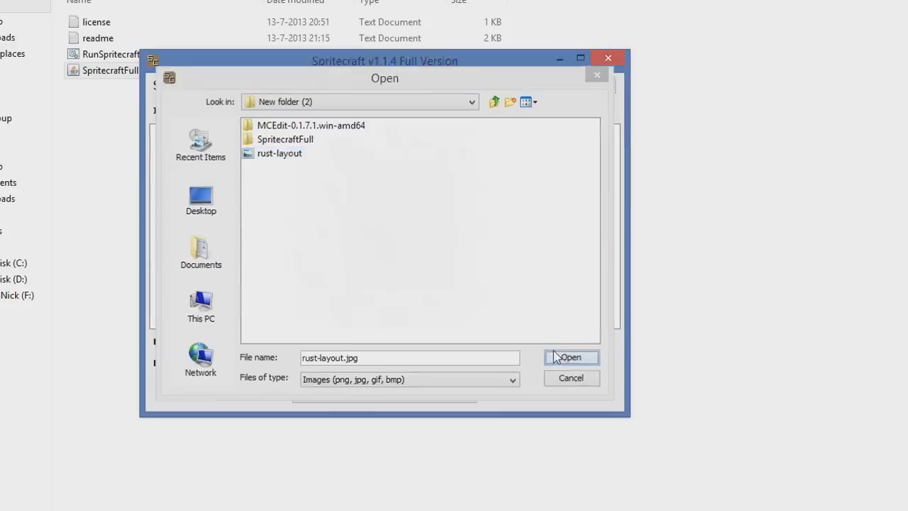
pyautogui.click(570, 357)
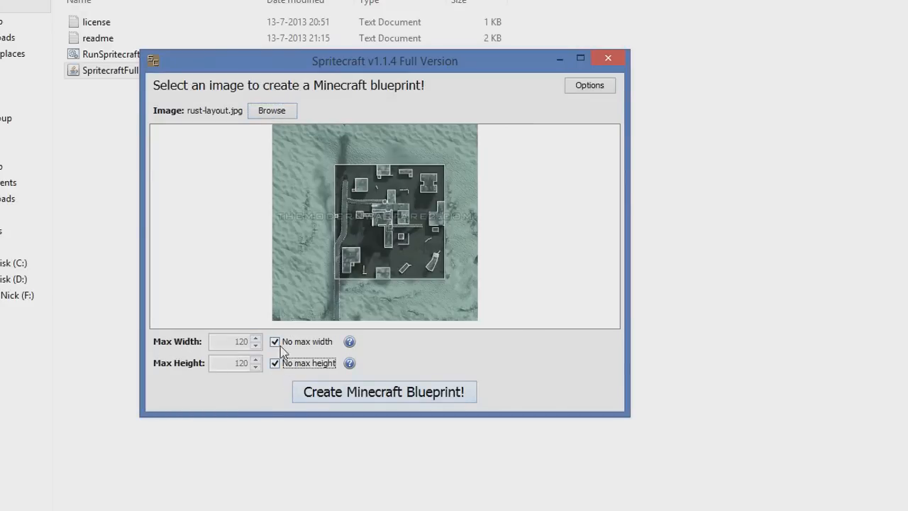
# - Enable the size limits, set Max Width and Max Height, and generate the Minecraft blueprint
pyautogui.click(276, 340)
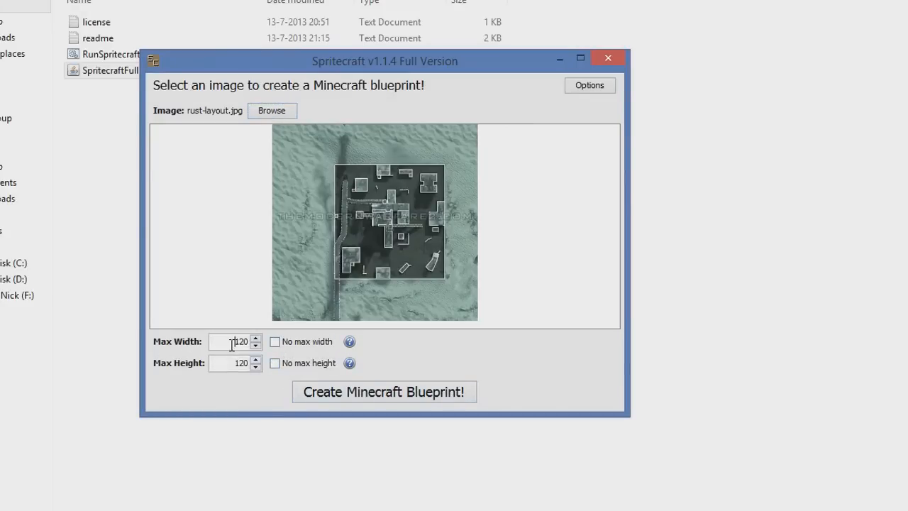
pyautogui.tripleClick(235, 341)
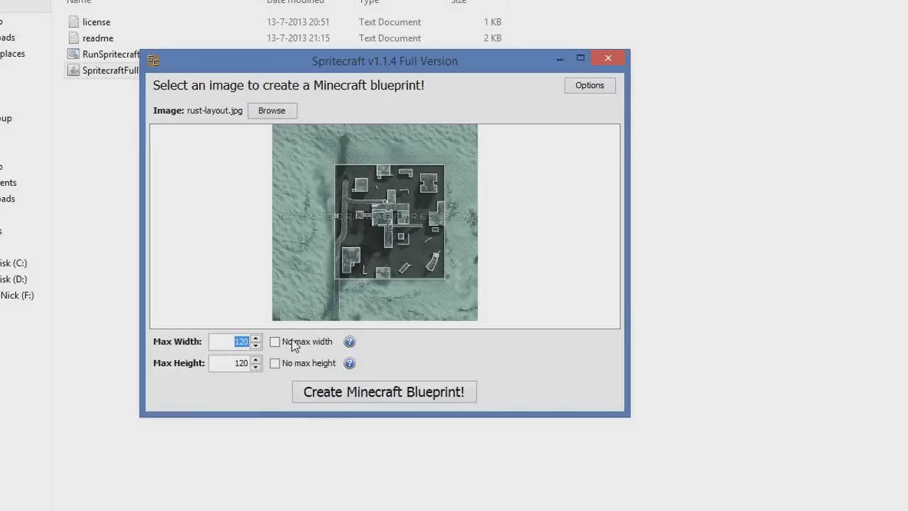
pyautogui.click(255, 346)
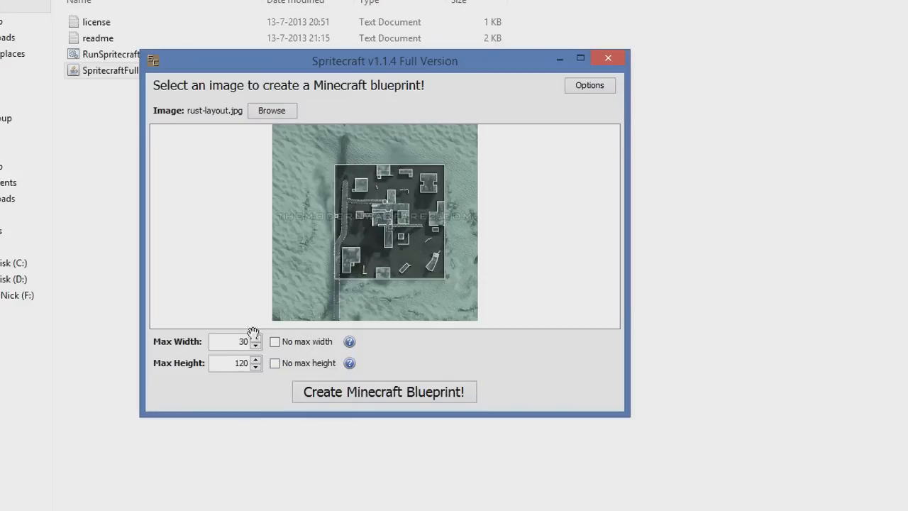
pyautogui.tripleClick(230, 341)
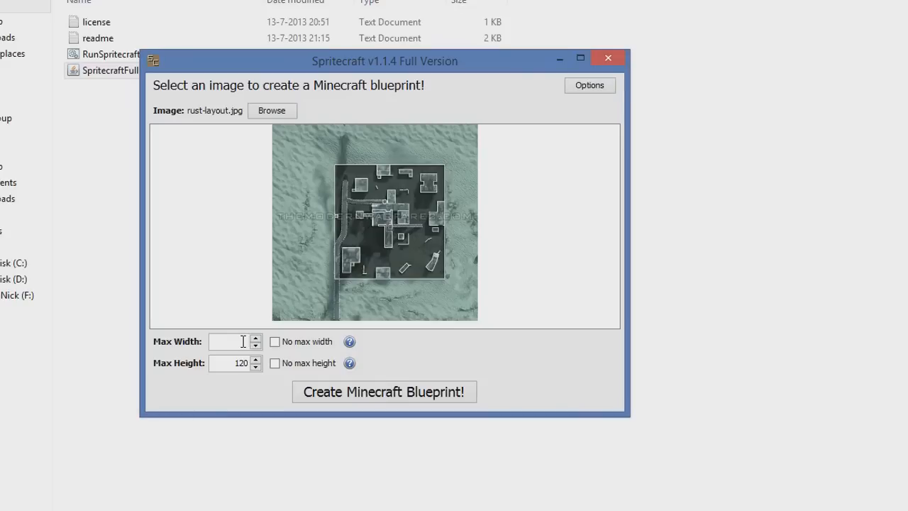
pyautogui.write('150')
pyautogui.write('200')
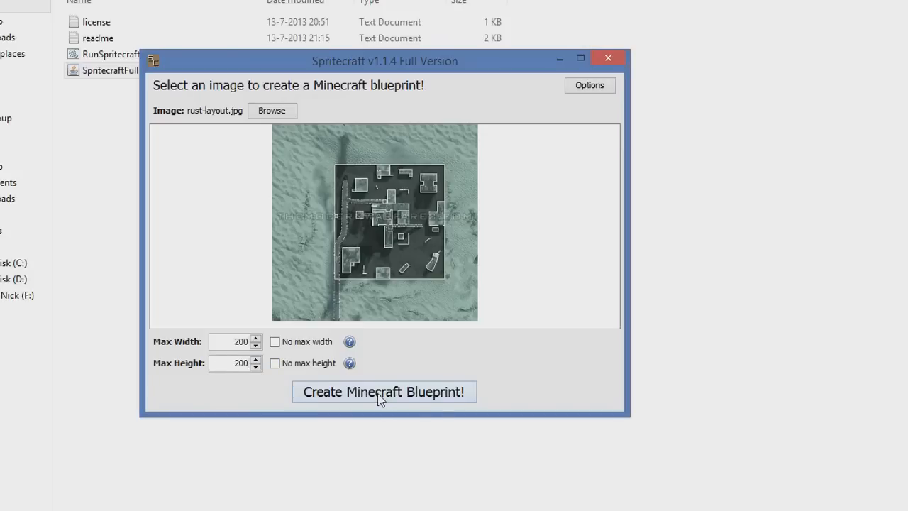
pyautogui.click(383, 391)
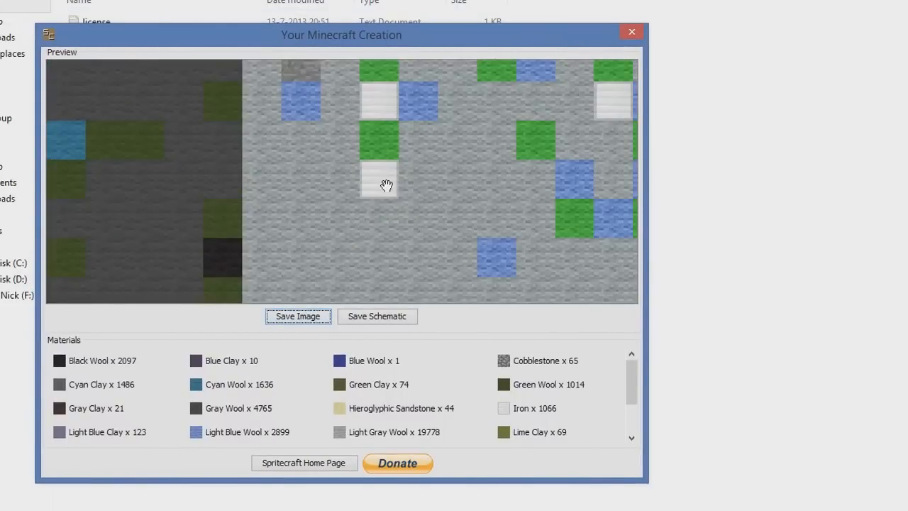
# - Pan around the blueprint preview, then close the Your Minecraft Creation window
pyautogui.moveTo(386, 185); pyautogui.dragTo(346, 193)
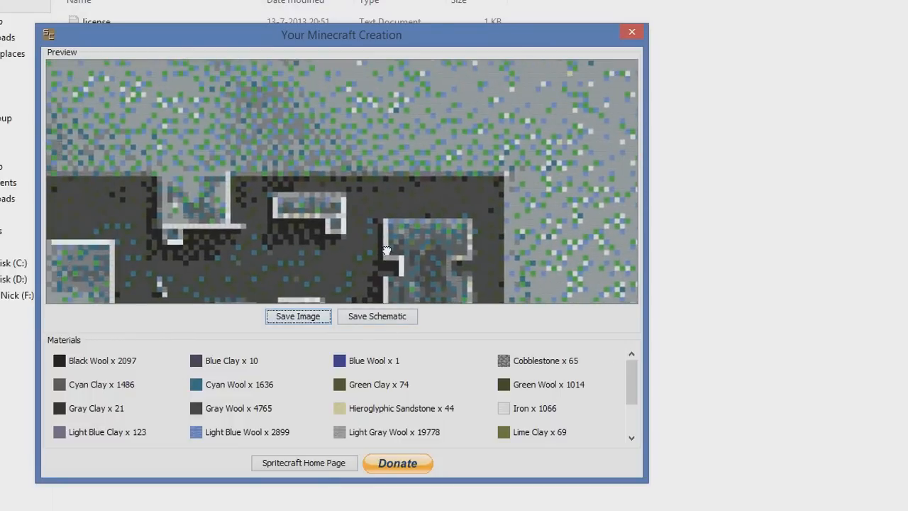
pyautogui.click(629, 31)
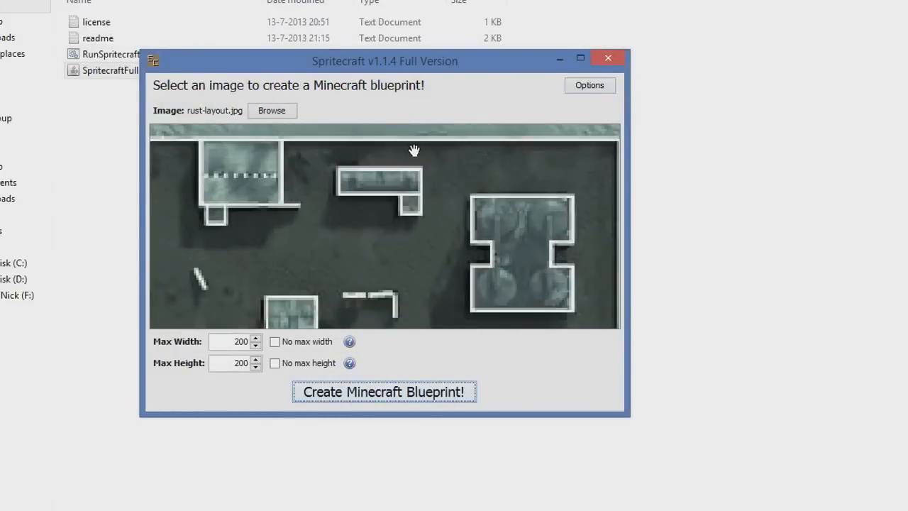
pyautogui.moveTo(412, 156)
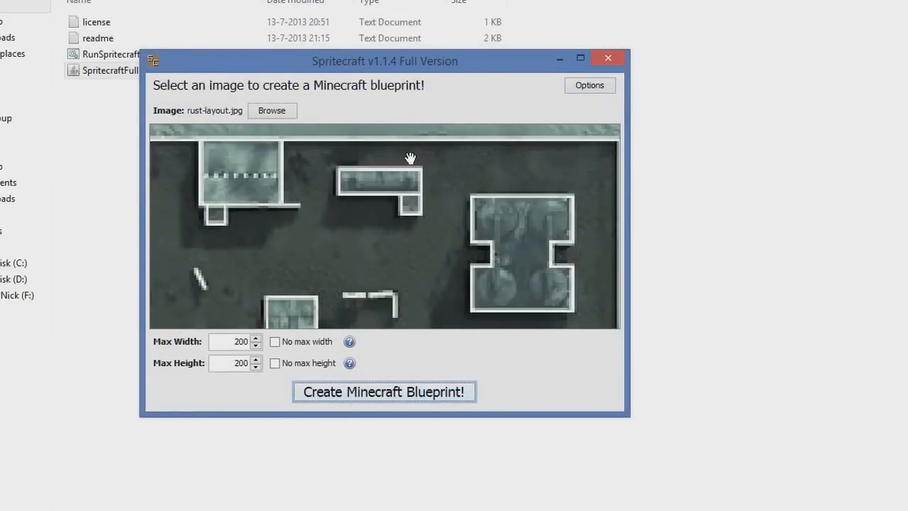
pyautogui.moveTo(434, 156)
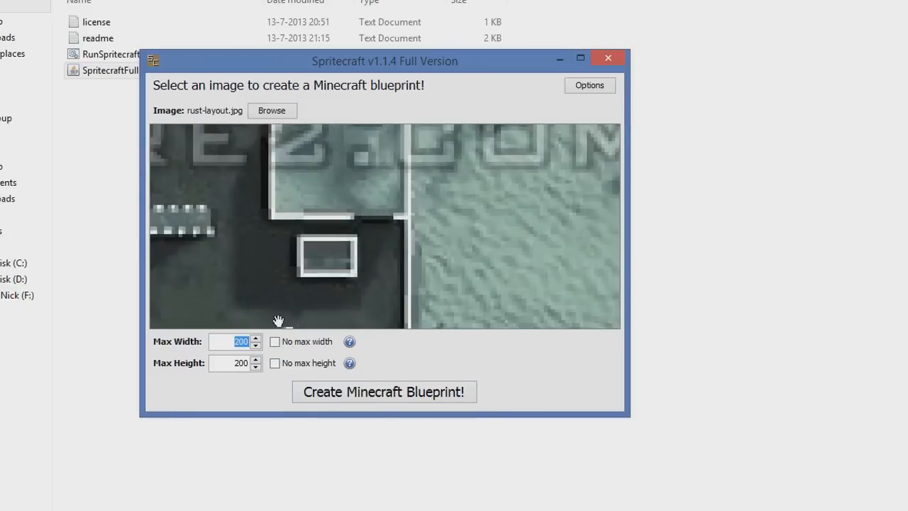
# - Regenerate the blueprint with the size limits lowered to 120 blocks
pyautogui.click(383, 392)
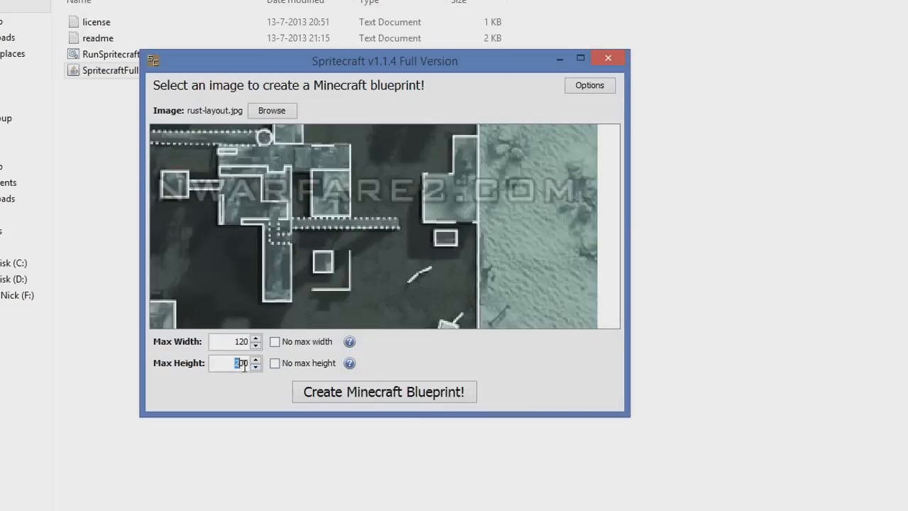
pyautogui.click(383, 391)
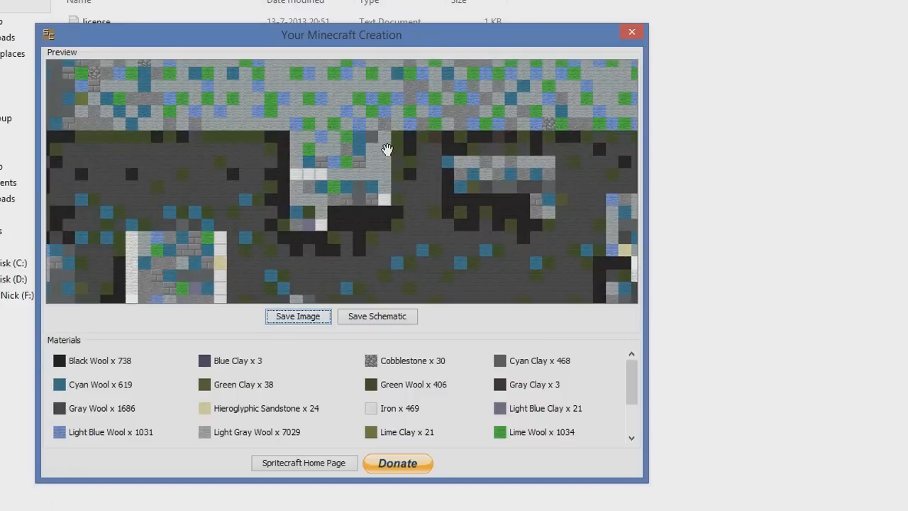
pyautogui.moveTo(386, 162)
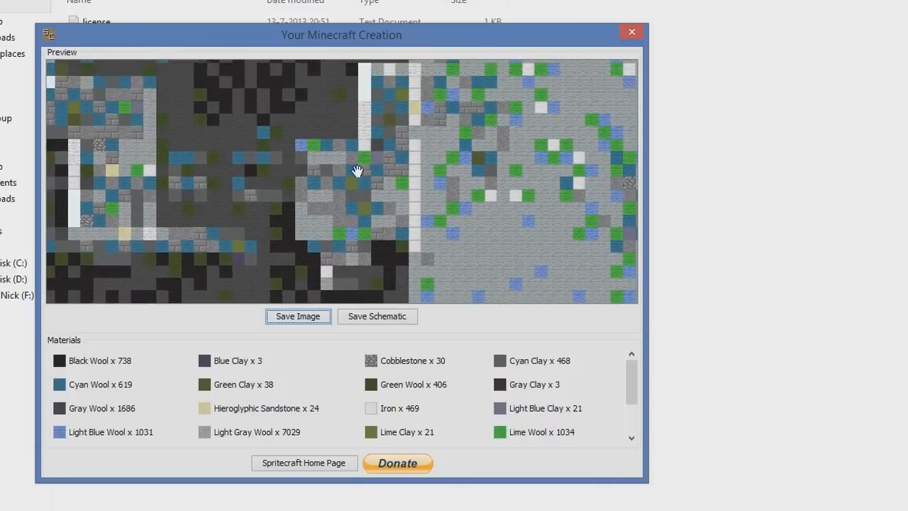
pyautogui.moveTo(319, 116)
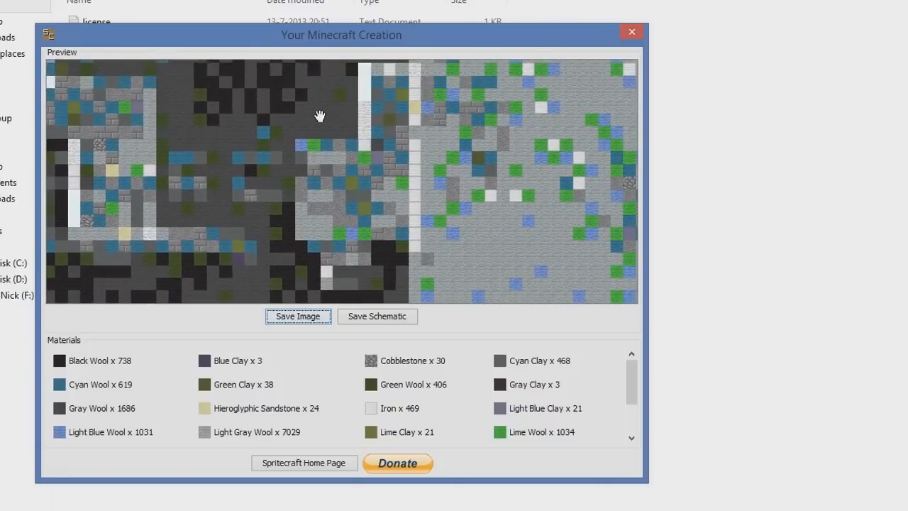
# - Pan around the smaller 120-block blueprint preview
pyautogui.moveTo(321, 116); pyautogui.dragTo(340, 196)
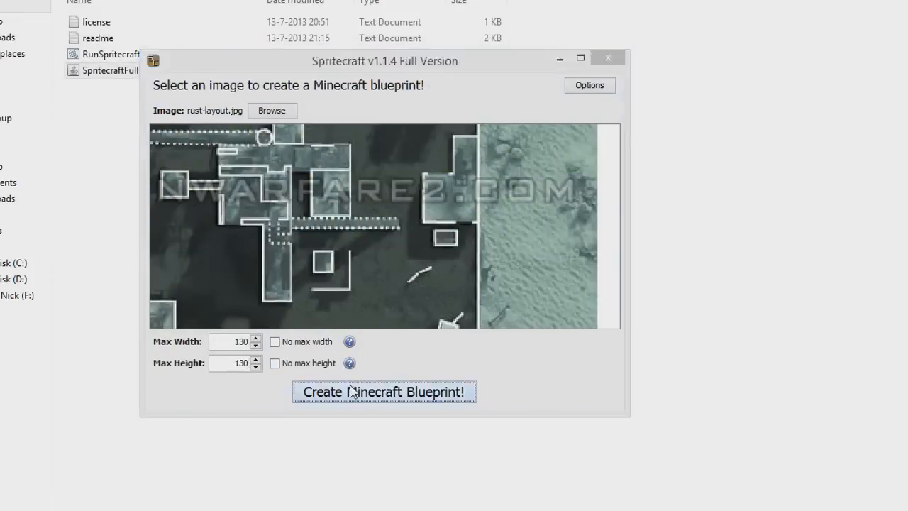
# - Generate the 130 by 130 blueprint and pan to view the whole map layout
pyautogui.click(384, 391)
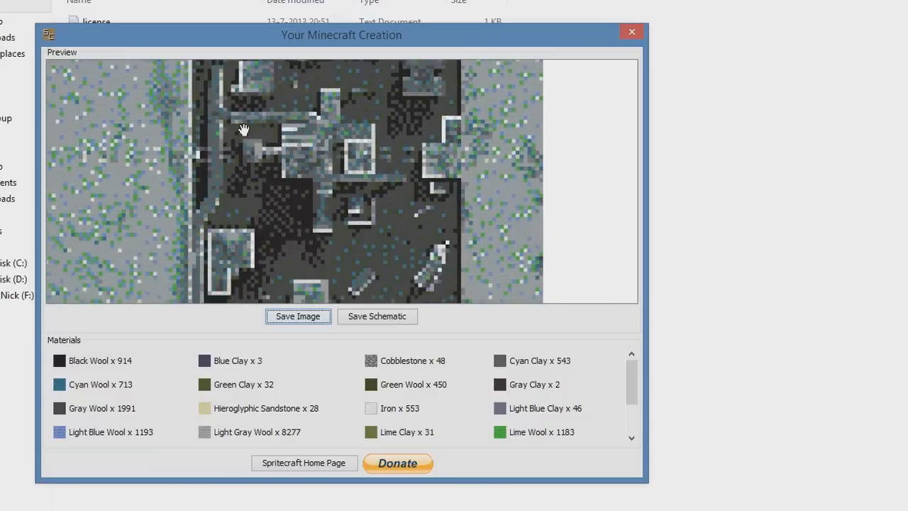
pyautogui.moveTo(244, 129); pyautogui.dragTo(347, 257)
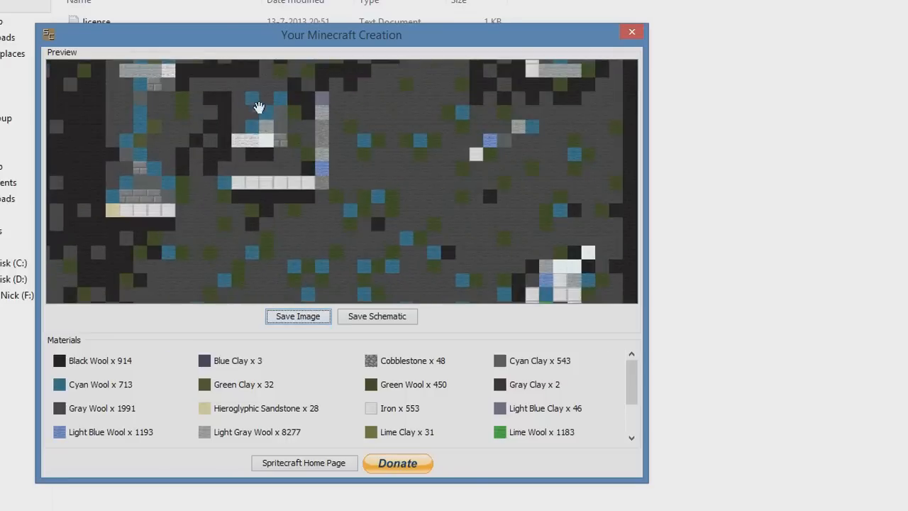
pyautogui.moveTo(258, 107); pyautogui.dragTo(222, 173)
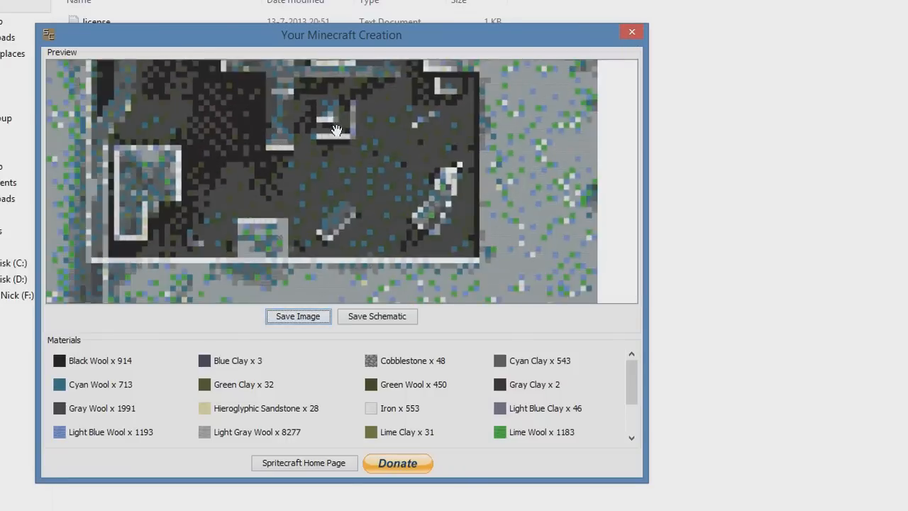
pyautogui.moveTo(338, 131); pyautogui.dragTo(347, 213)
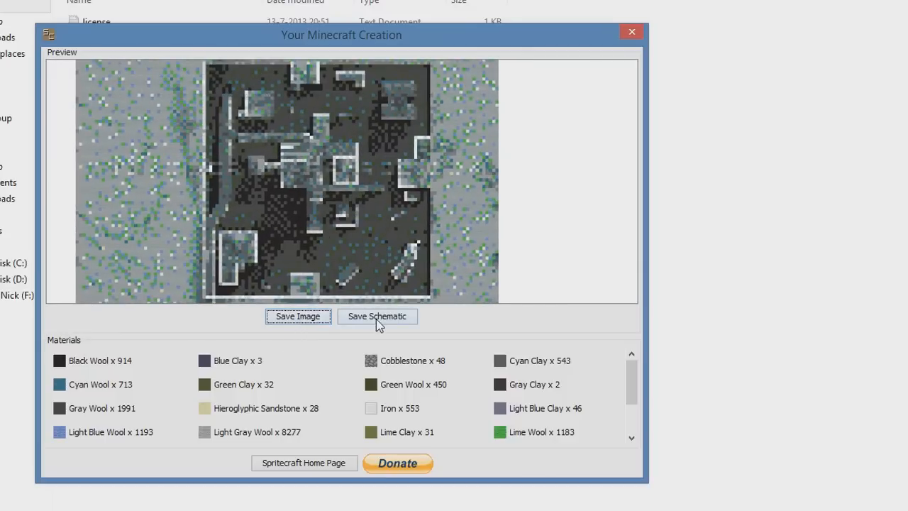
# - Save the blueprint as rust.schematic in Desktop > New folder (2)
pyautogui.click(377, 317)
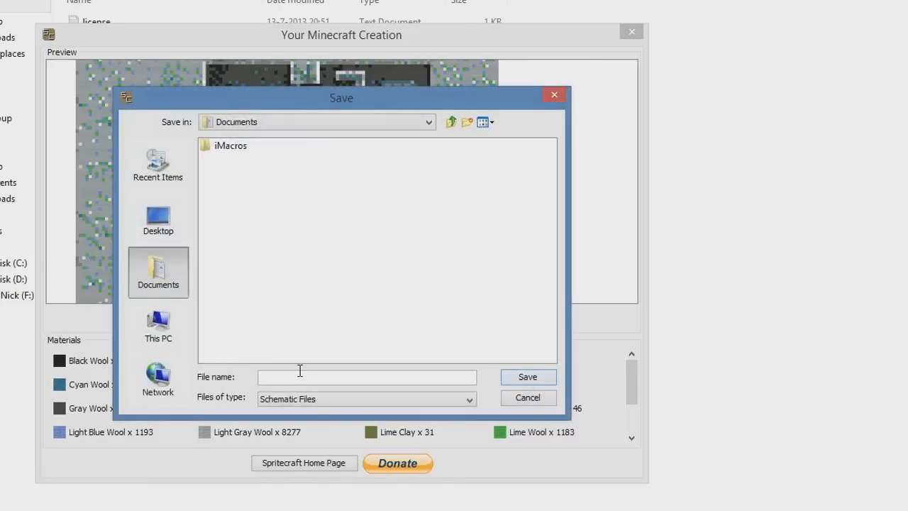
pyautogui.write('rust')
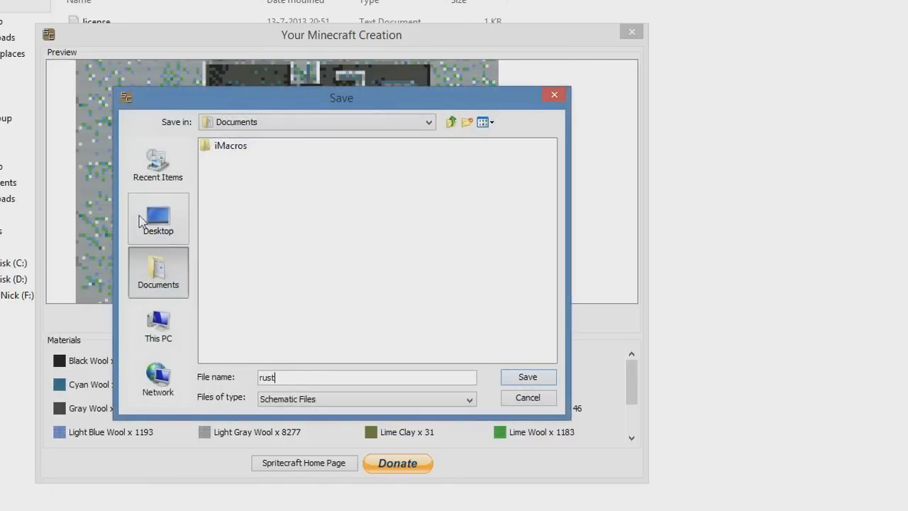
pyautogui.click(158, 218)
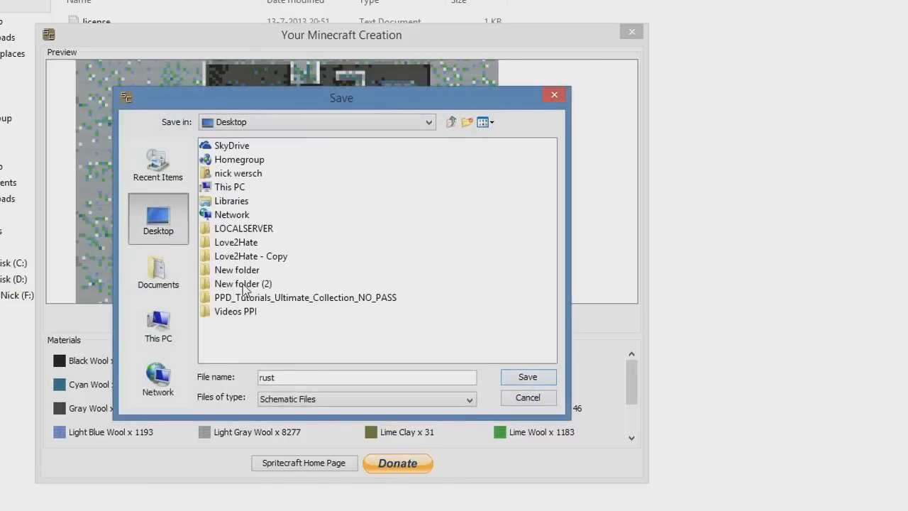
pyautogui.doubleClick(242, 283)
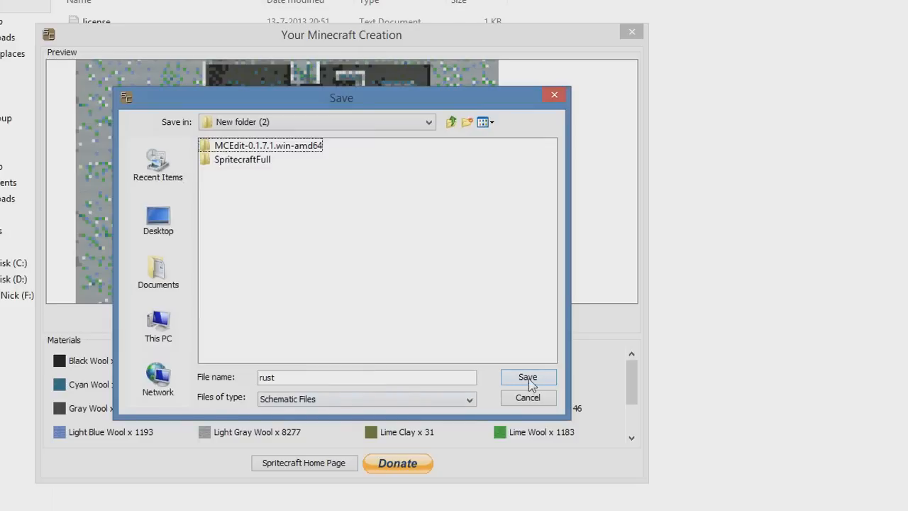
pyautogui.click(528, 378)
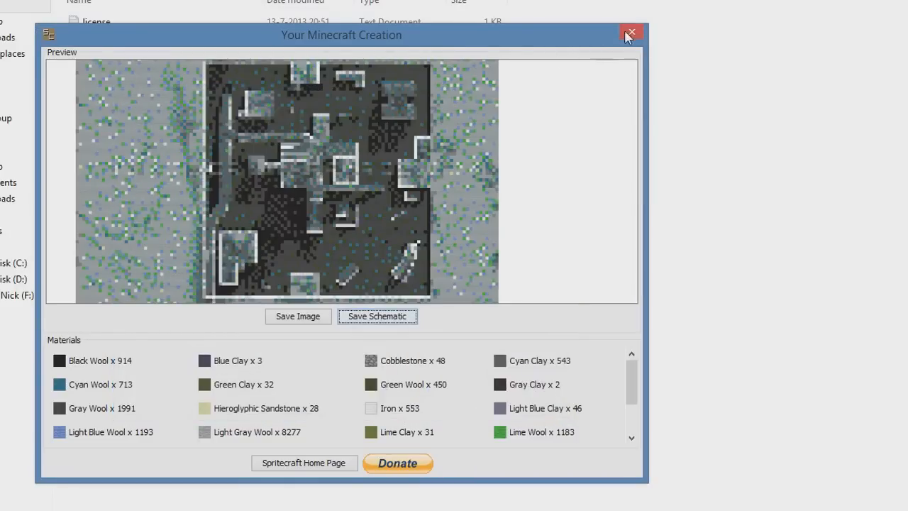
# - Close the preview window and Spritecraft
pyautogui.click(630, 33)
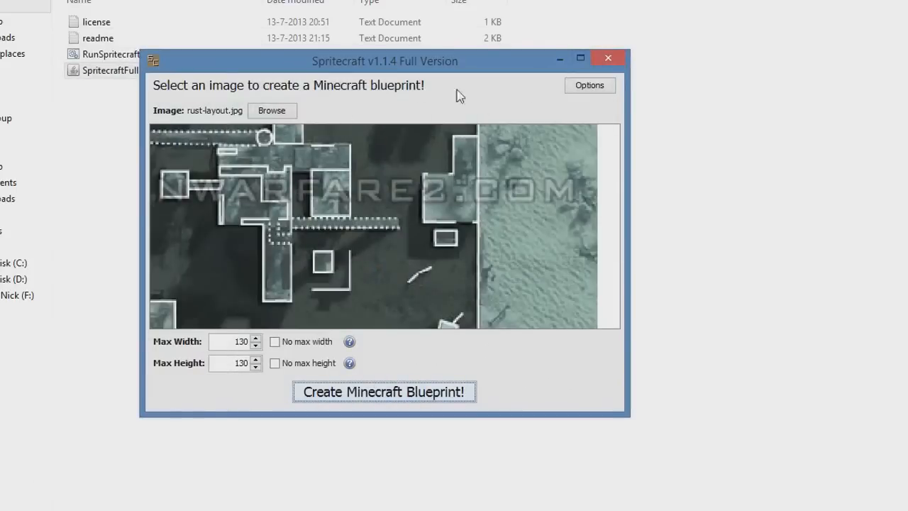
pyautogui.click(607, 57)
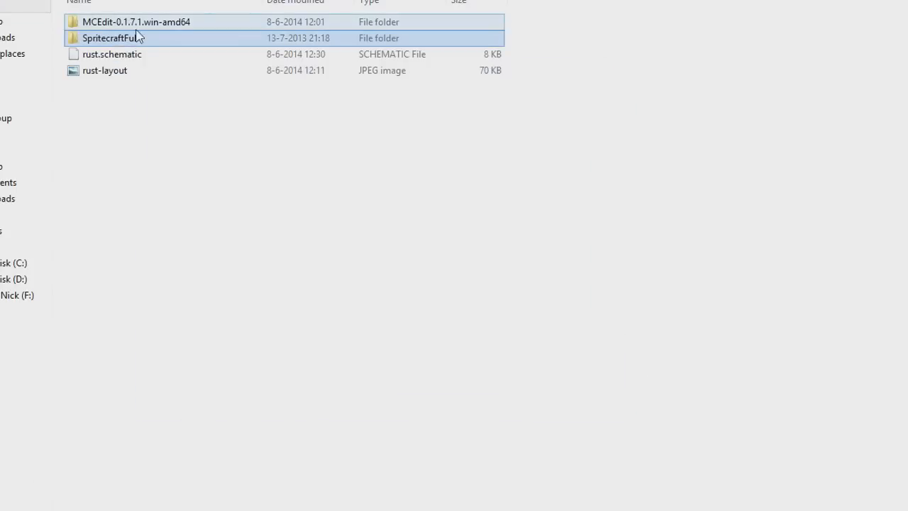
# - Open the MCEdit-0.1.7.1.win-amd64 folder
pyautogui.doubleClick(136, 21)
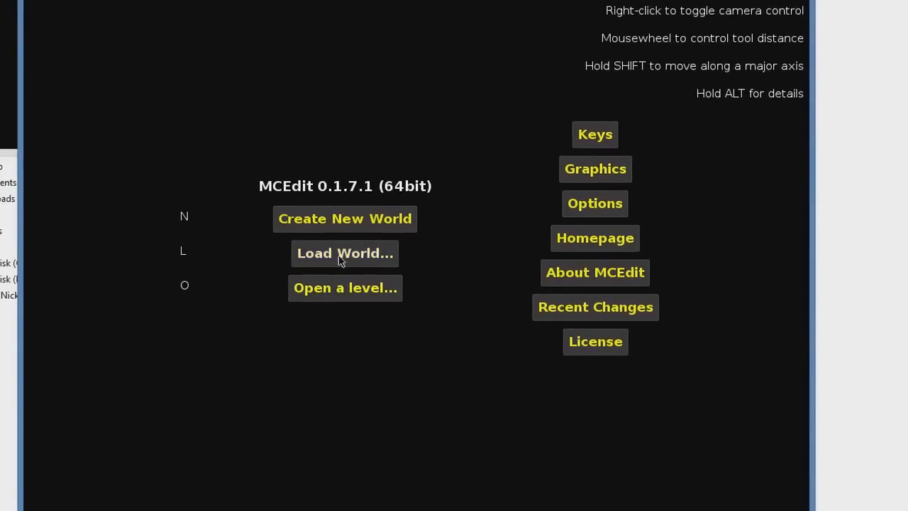
# - Load a saved world from MCEdit's Load World list
pyautogui.click(345, 253)
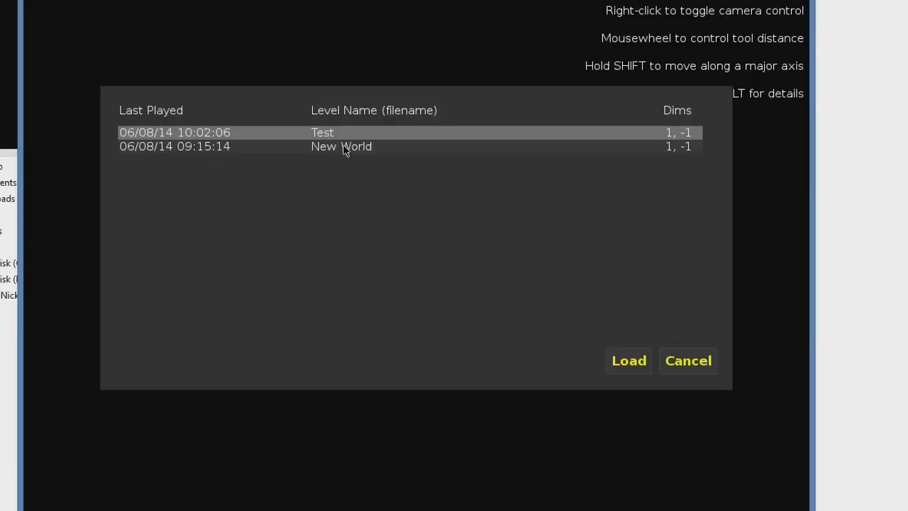
pyautogui.click(628, 361)
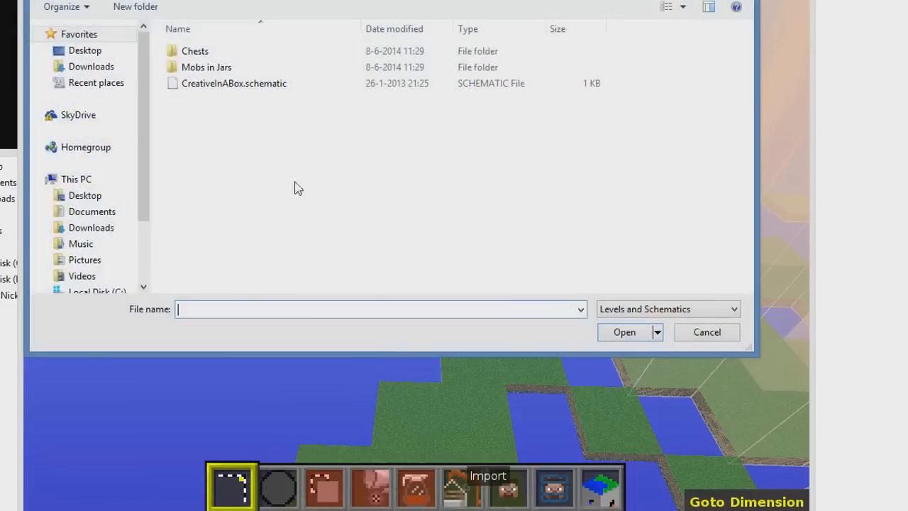
# - Import rust.schematic from Desktop > New folder (2) and place it into the world
pyautogui.click(85, 50)
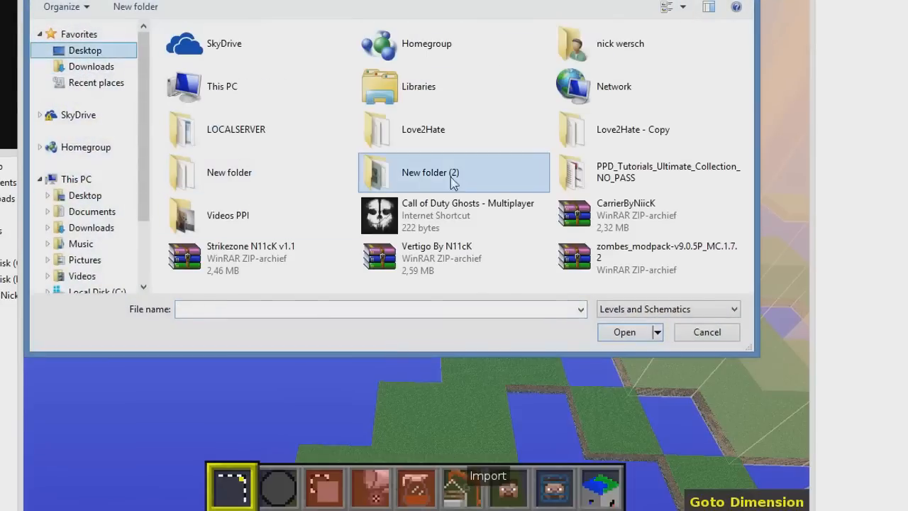
pyautogui.doubleClick(430, 173)
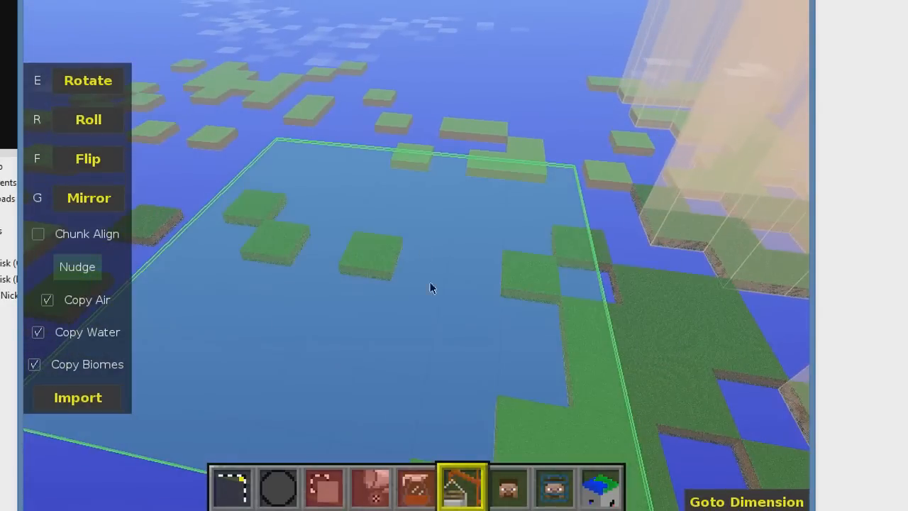
pyautogui.click(77, 397)
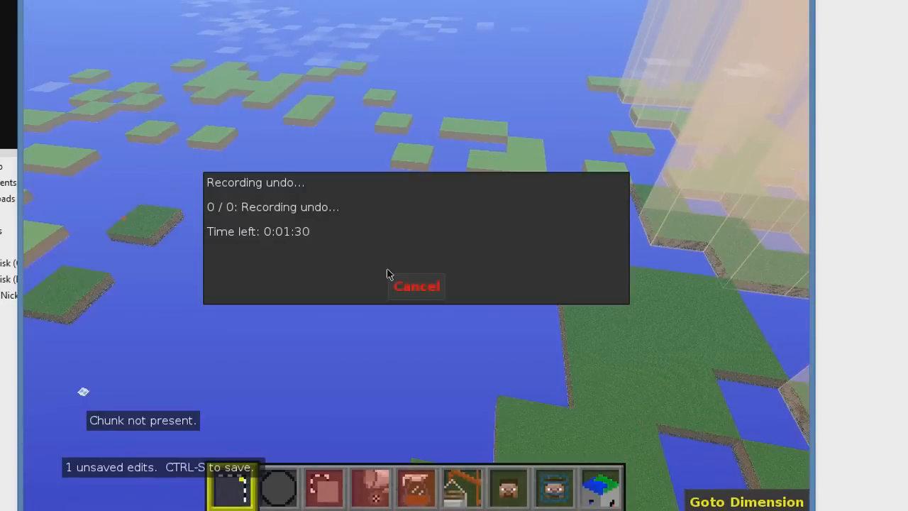